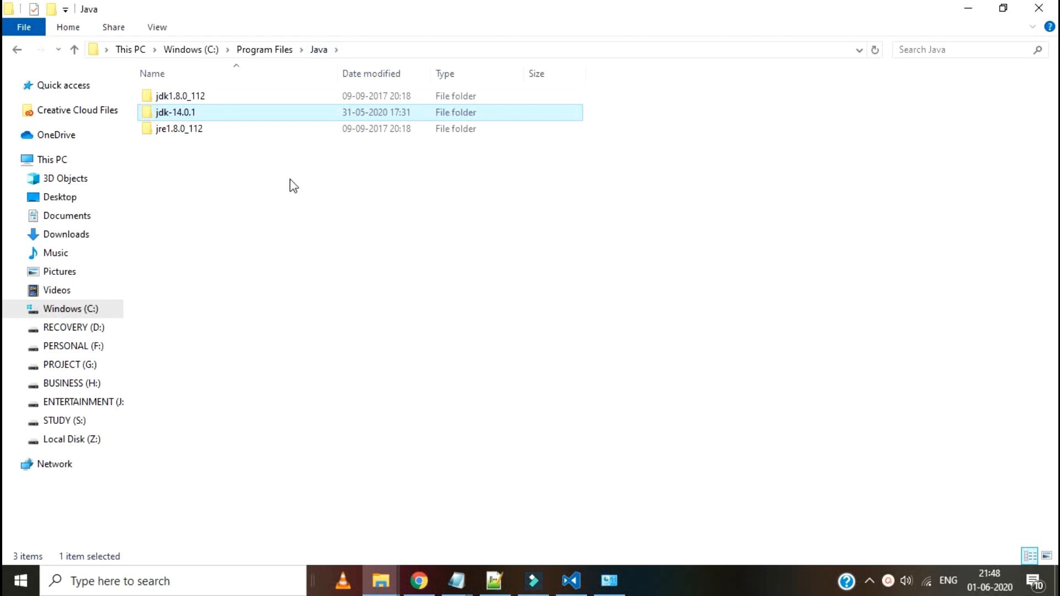
- Select the jdk1.8.0_112 and jdk-14.0.1 folders, then open a maximized Command Prompt
{"action": "left_click", "coordinate": [180, 95]}
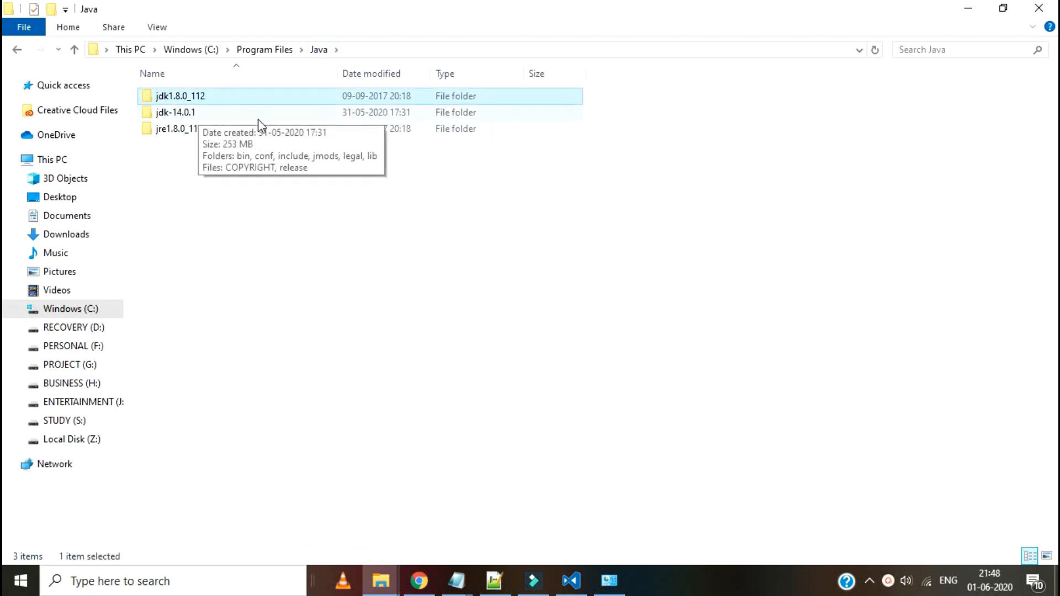
{"action": "left_click", "coordinate": [175, 112]}
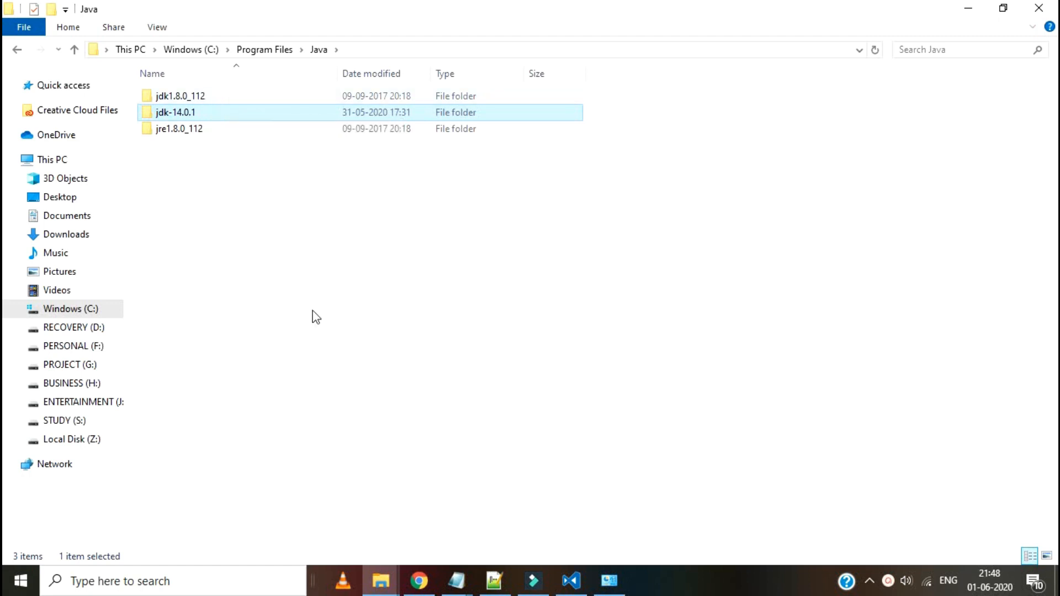
{"action": "left_click", "coordinate": [10, 582]}
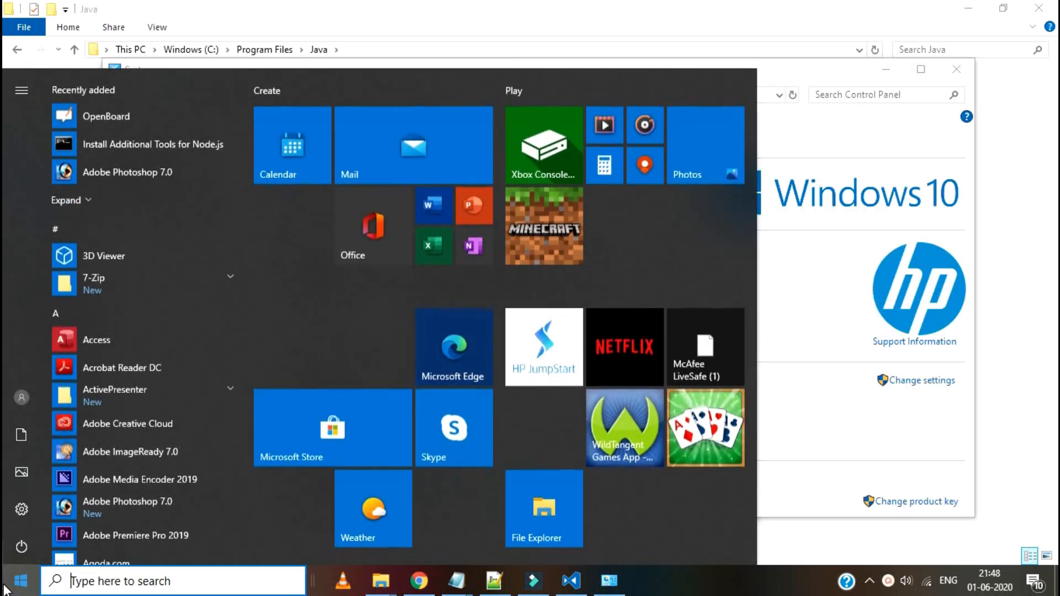
{"action": "type", "text": "cmd\\"}
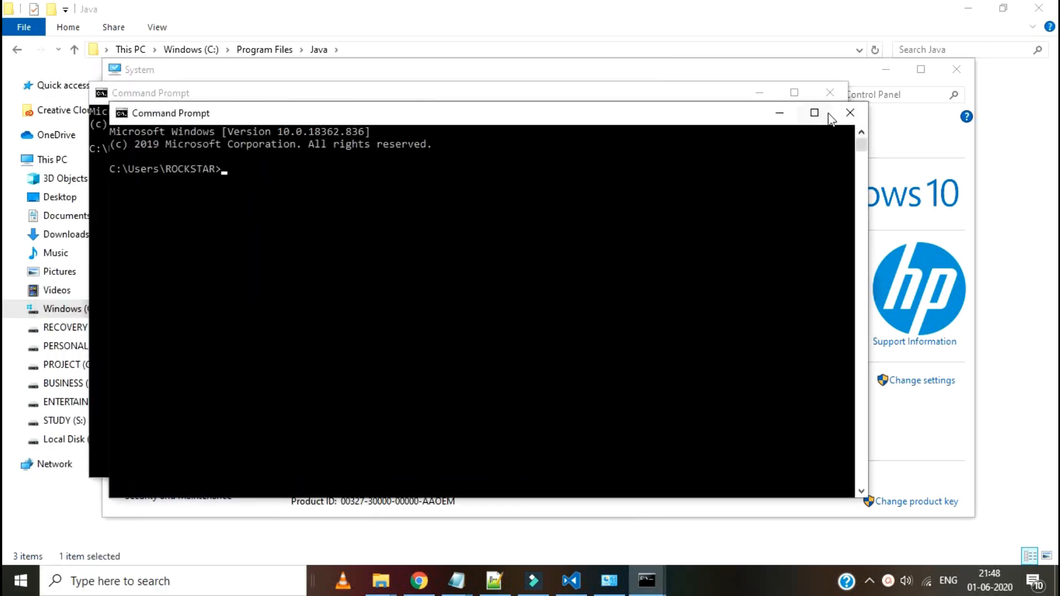
{"action": "left_click", "coordinate": [816, 112]}
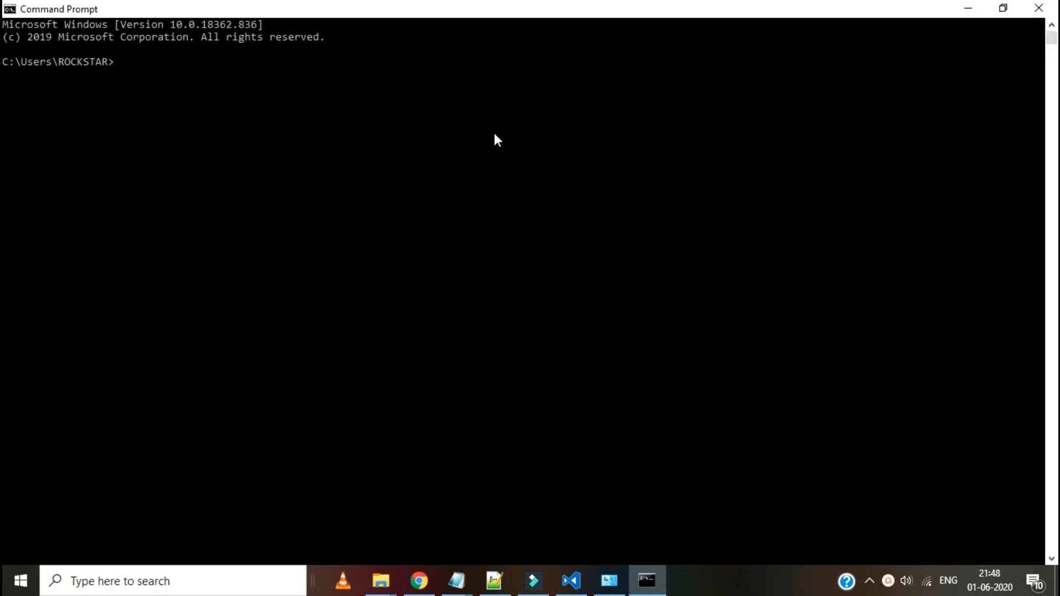
- Run java -version, which reports Java 1.8.0_112
{"action": "type", "text": "java"}
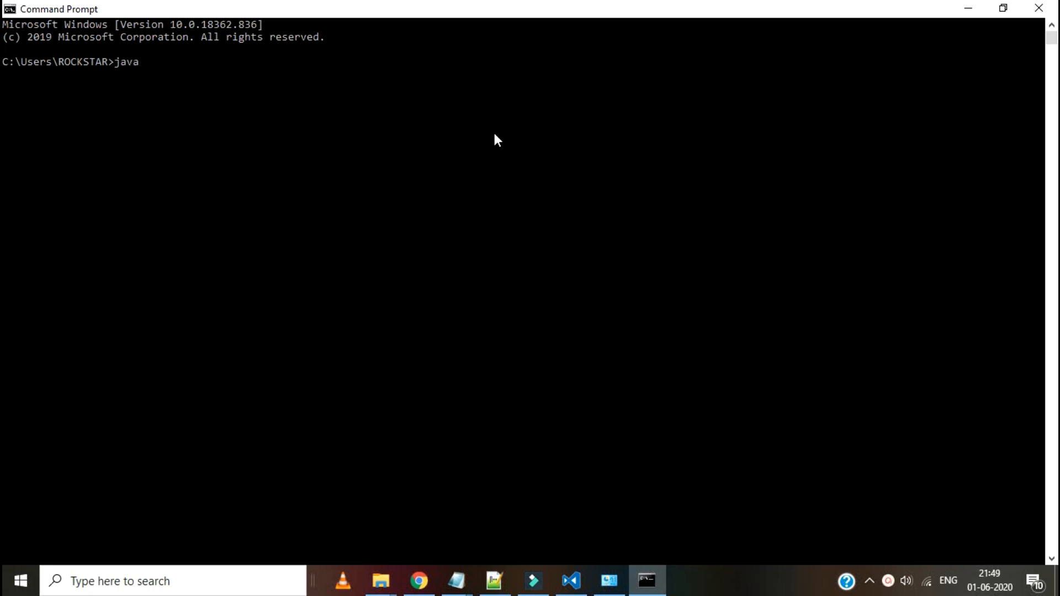
{"action": "type", "text": "-versio"}
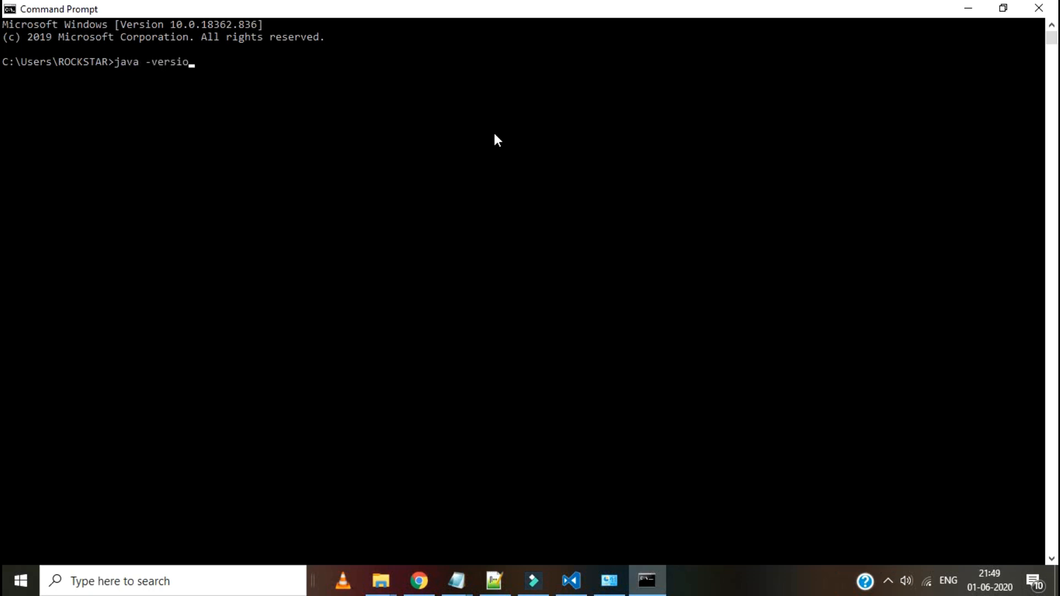
{"action": "key", "text": "Return"}
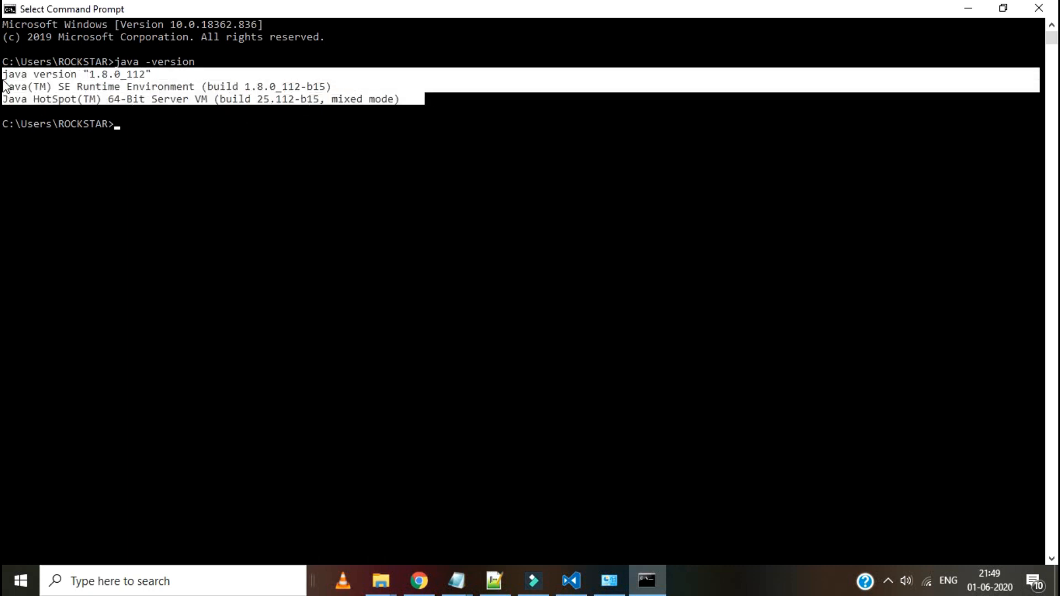
{"action": "mouse_move", "coordinate": [155, 93]}
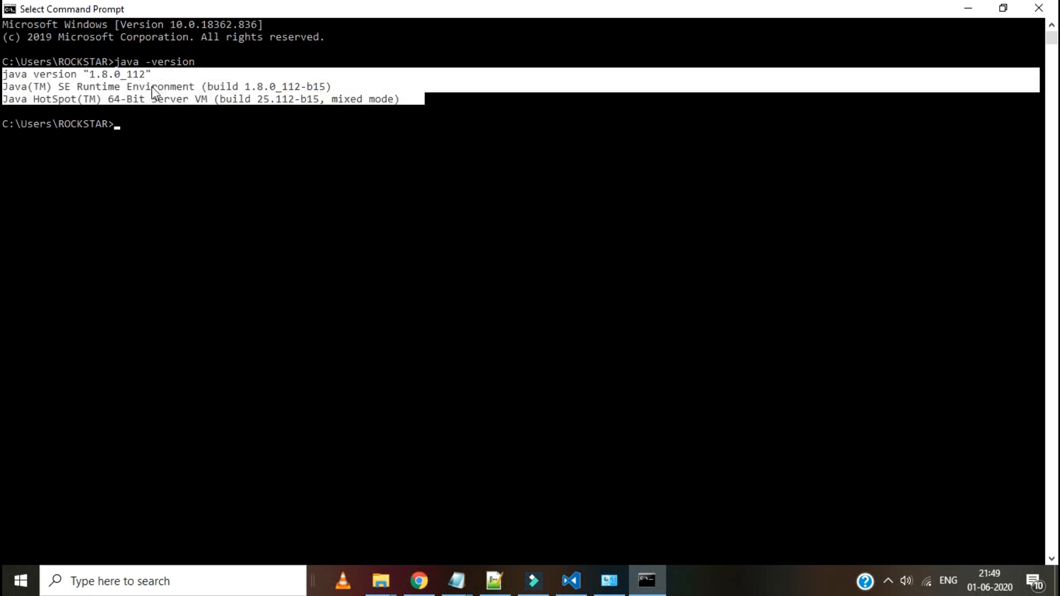
{"action": "left_click", "coordinate": [179, 139]}
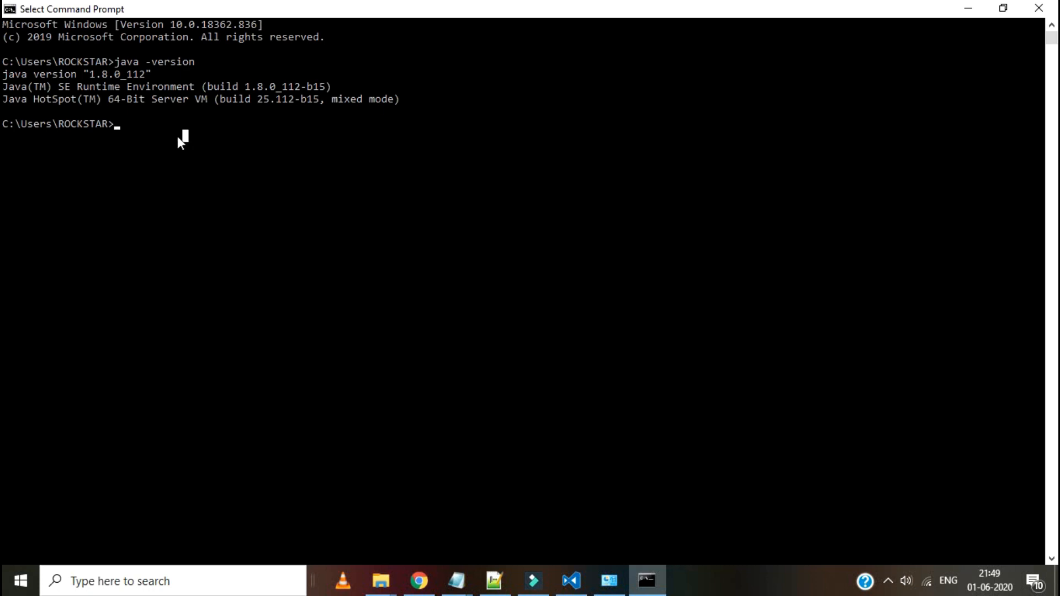
{"action": "mouse_move", "coordinate": [389, 176]}
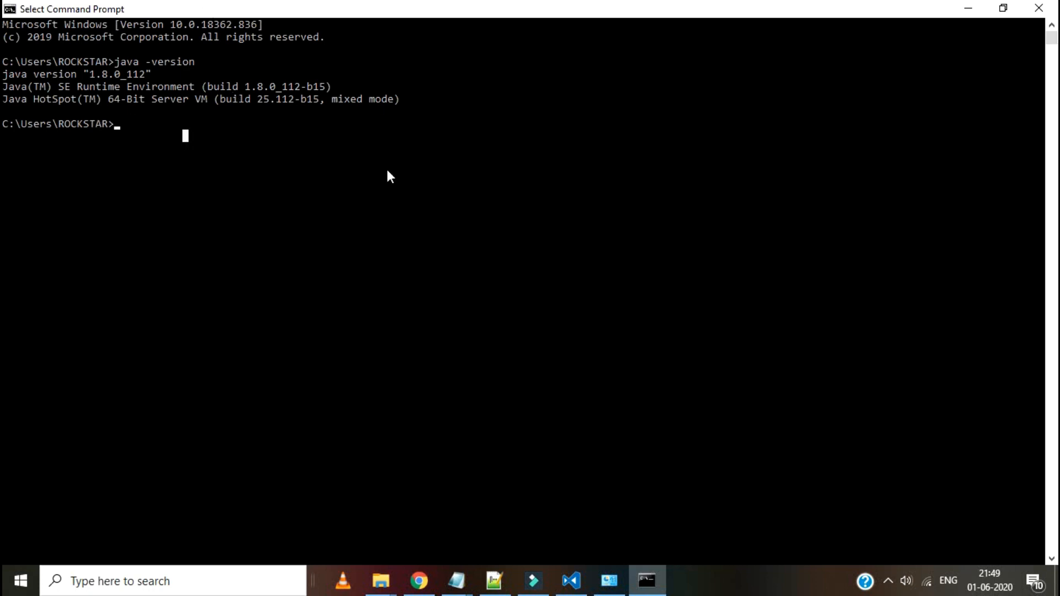
- Open the system Path variable for editing from Advanced system settings' Environment Variables
{"action": "left_click", "coordinate": [608, 581]}
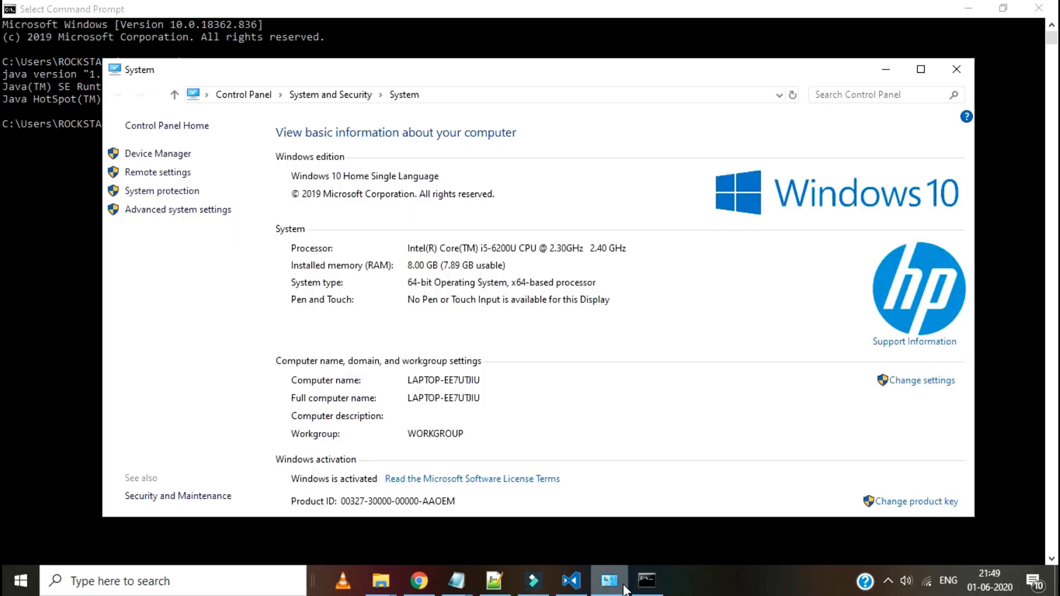
{"action": "left_click", "coordinate": [178, 209]}
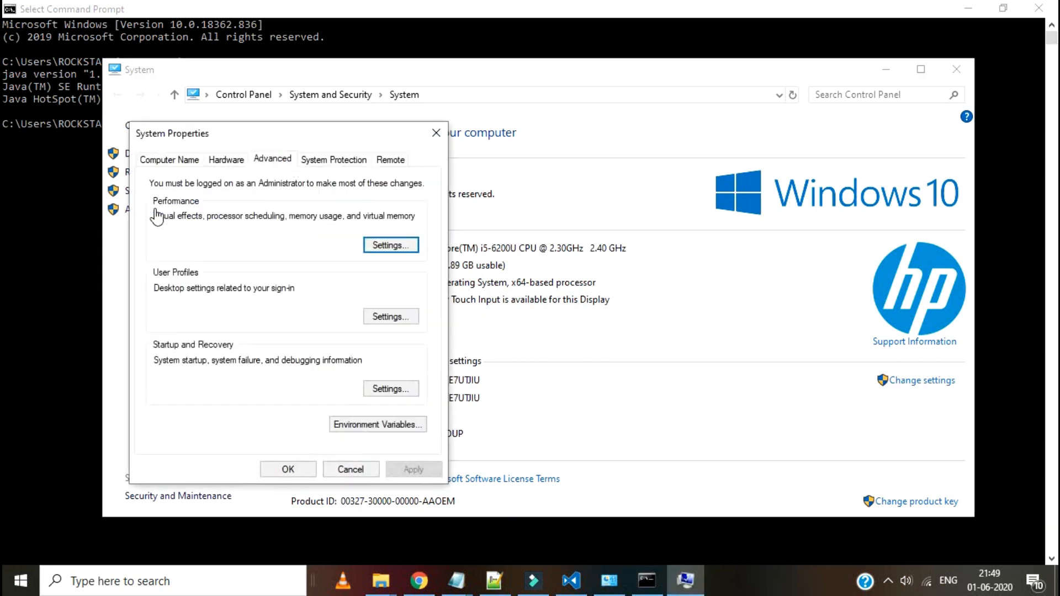
{"action": "left_click", "coordinate": [377, 425]}
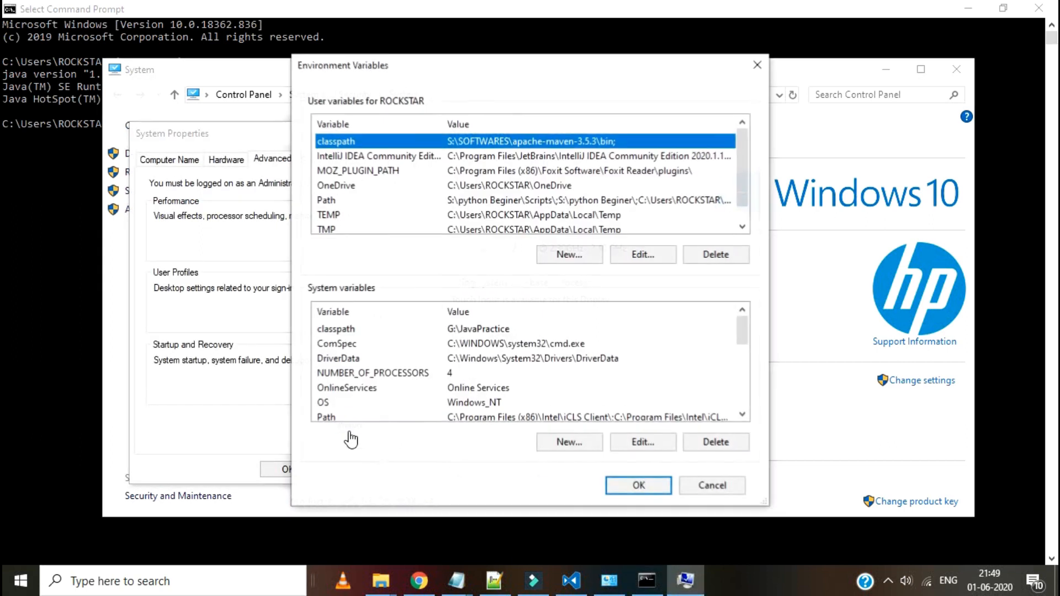
{"action": "left_click", "coordinate": [642, 442]}
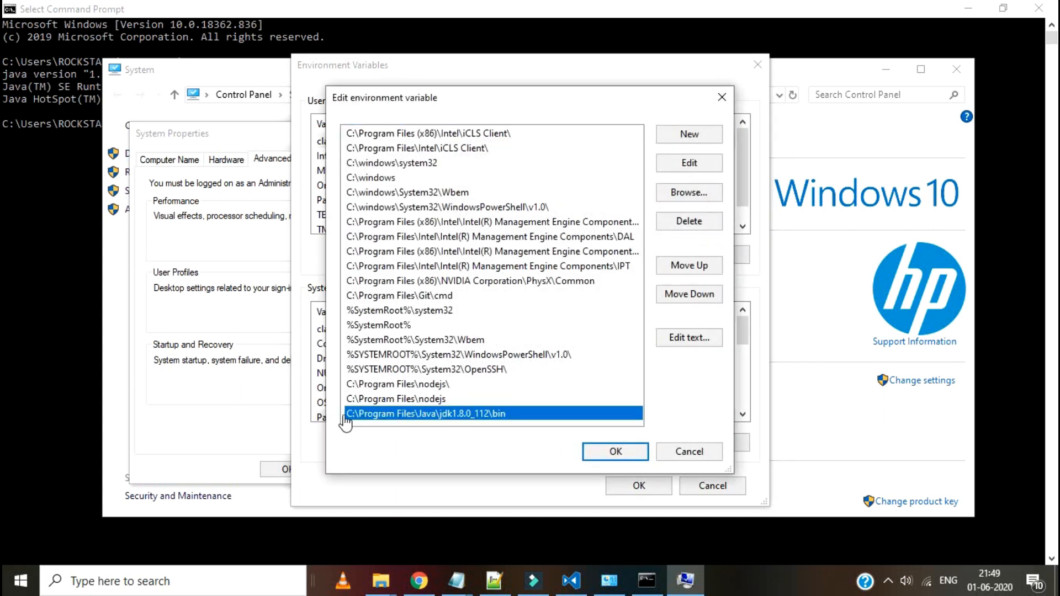
{"action": "mouse_move", "coordinate": [558, 362]}
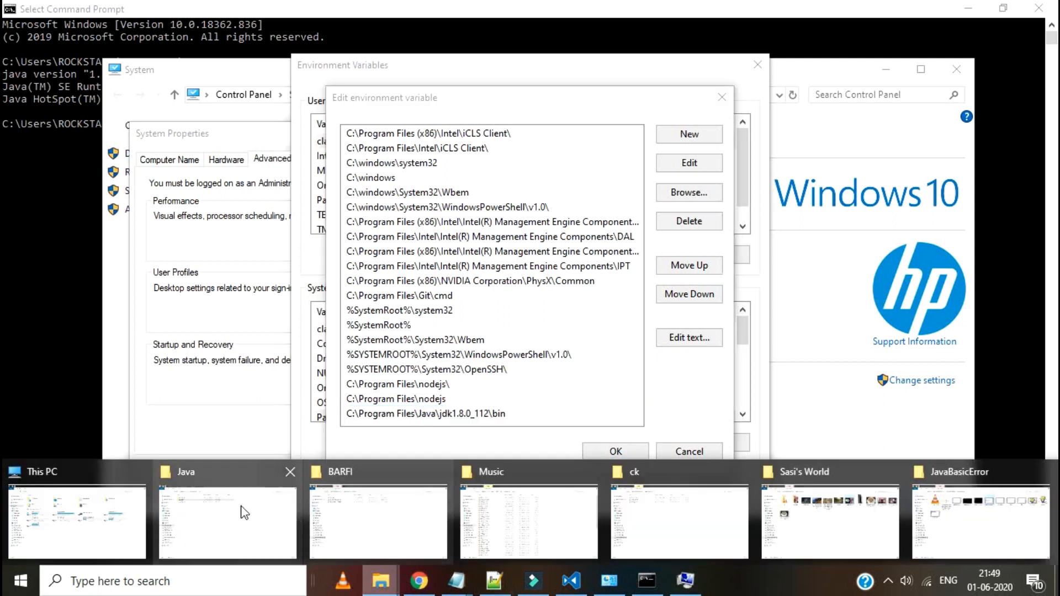
- Add the jdk-14.0.1\bin folder as a new Path entry and confirm it
{"action": "left_click", "coordinate": [226, 521]}
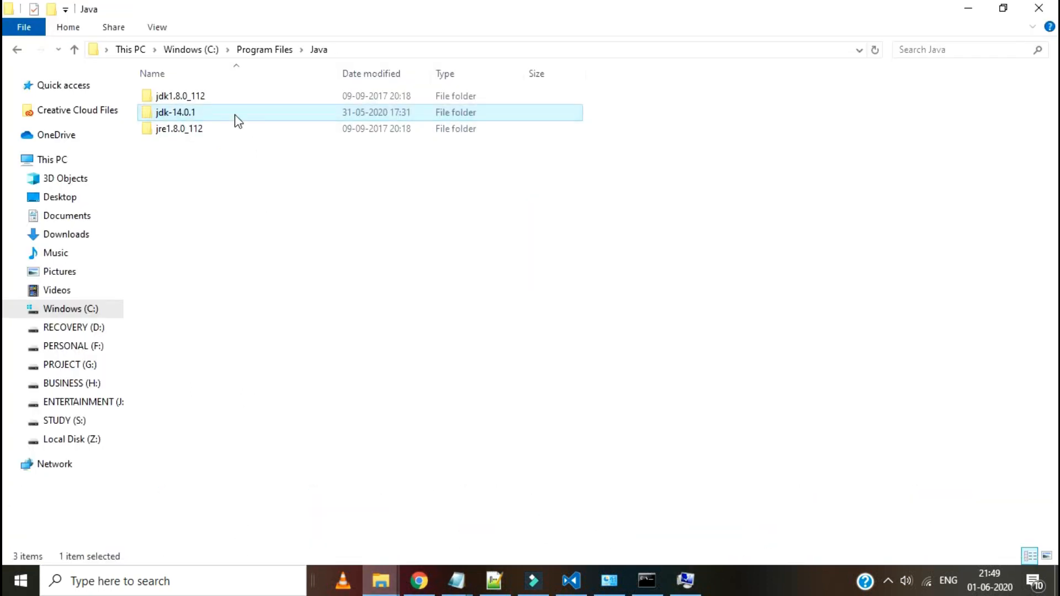
{"action": "double_click", "coordinate": [175, 112]}
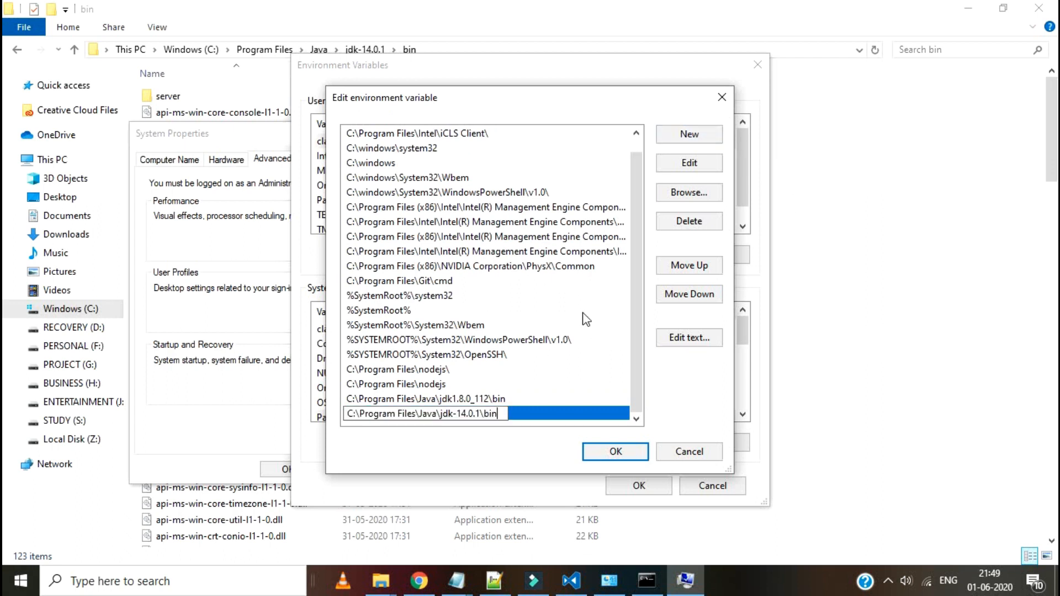
{"action": "left_click", "coordinate": [14, 581]}
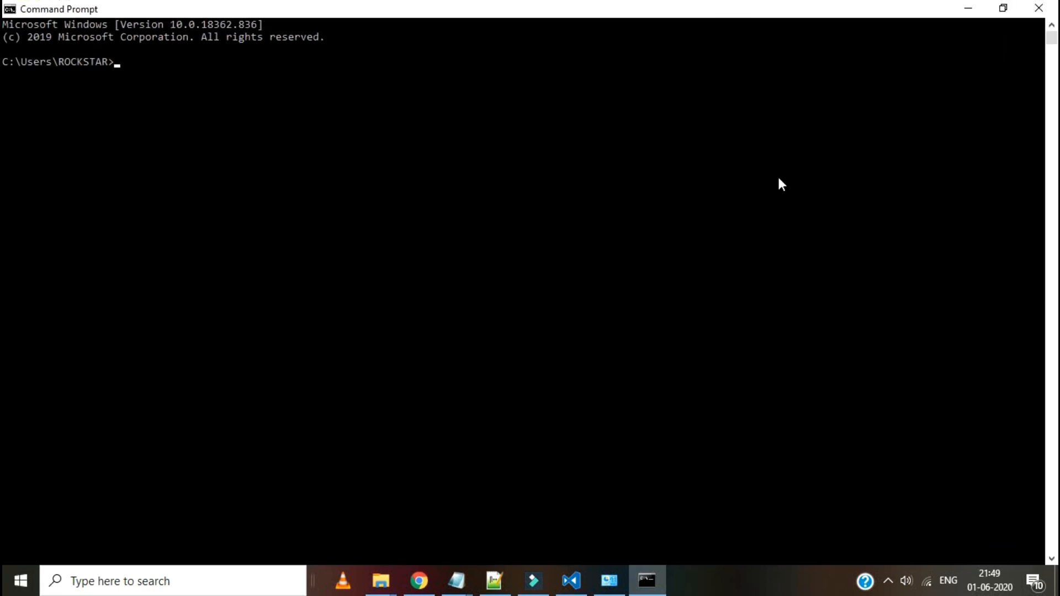
- Run java -version in the new prompt and highlight the Java 1.8.0_112 output
{"action": "type", "text": "java -ve"}
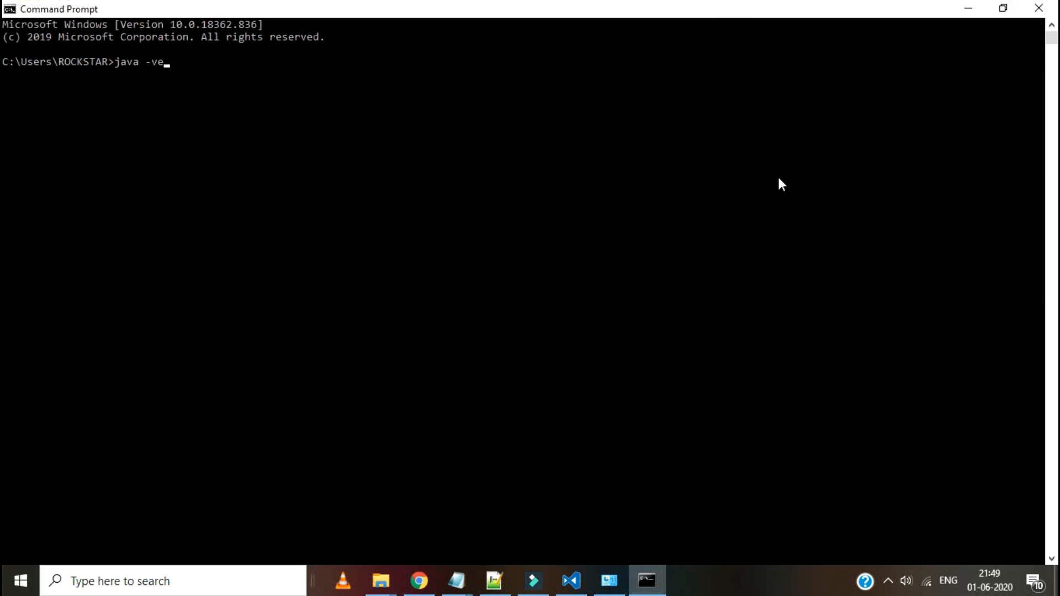
{"action": "type", "text": "rsion"}
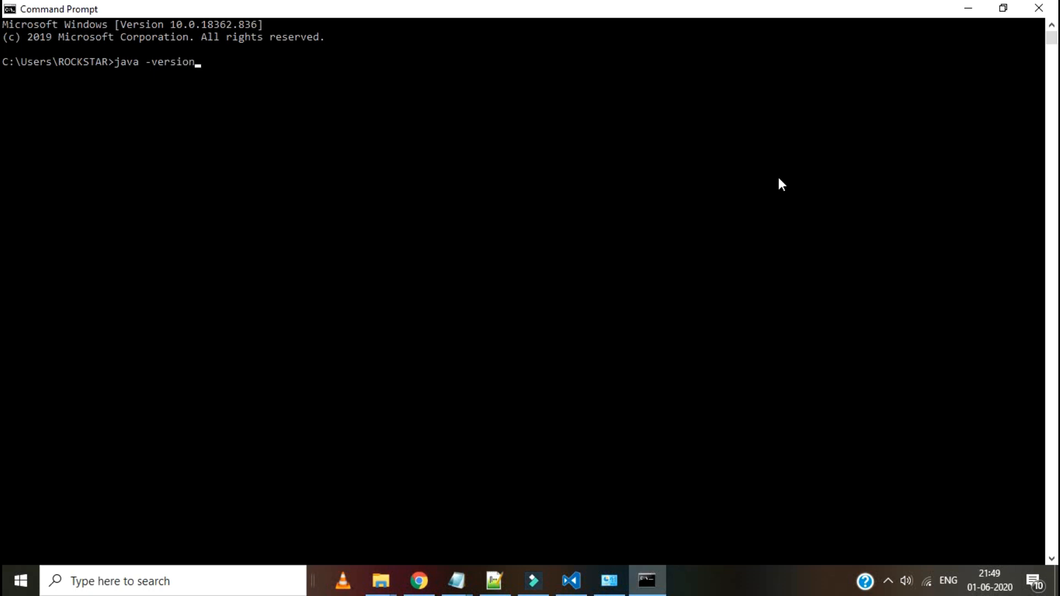
{"action": "key", "text": "Return"}
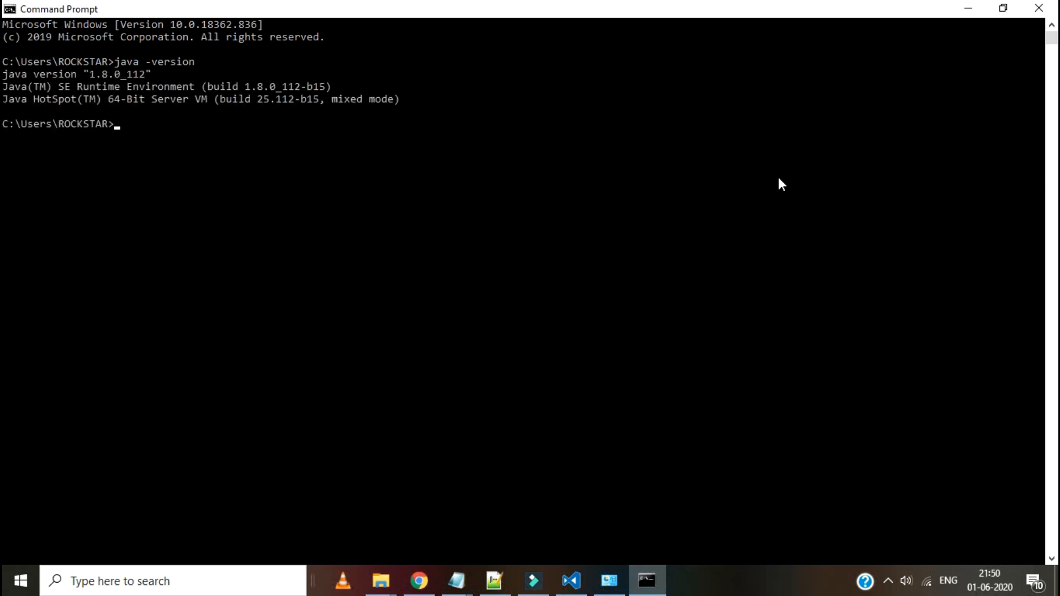
{"action": "mouse_move", "coordinate": [332, 94]}
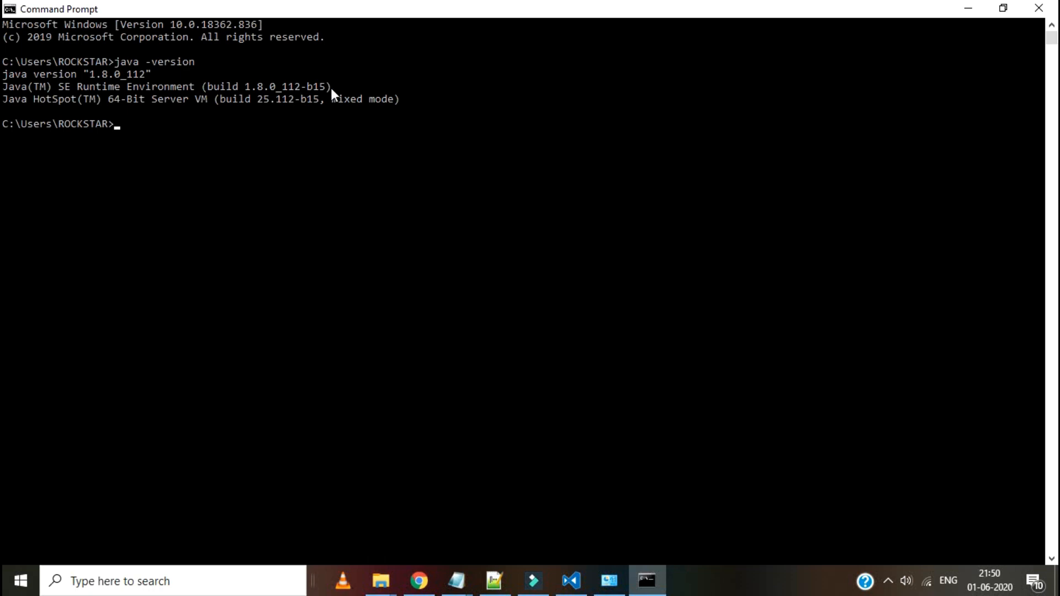
{"action": "mouse_move", "coordinate": [419, 111]}
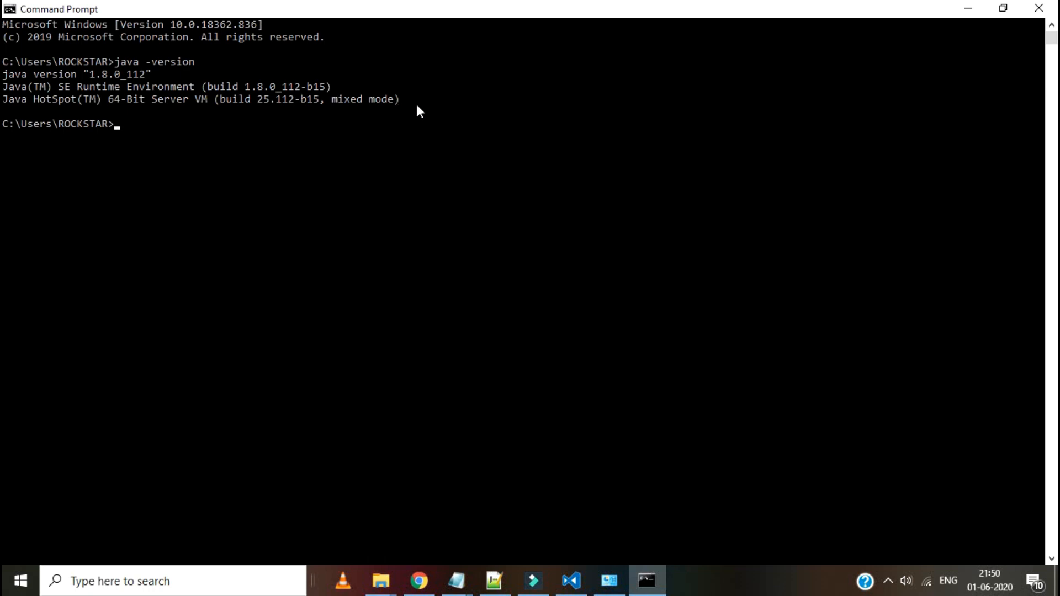
{"action": "left_click_drag", "start_coordinate": [4, 74], "coordinate": [443, 99]}
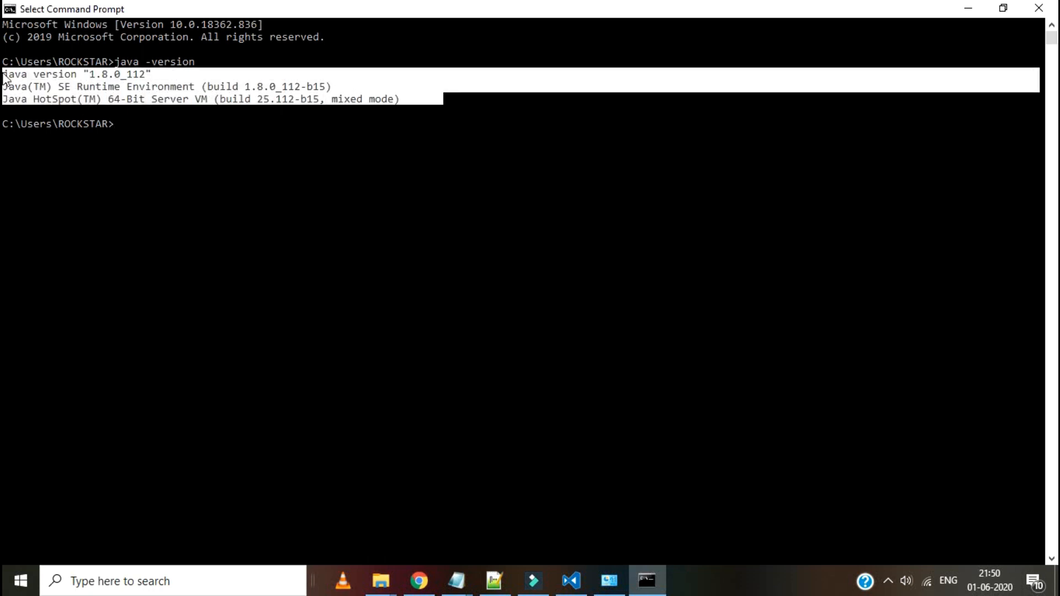
{"action": "mouse_move", "coordinate": [231, 147]}
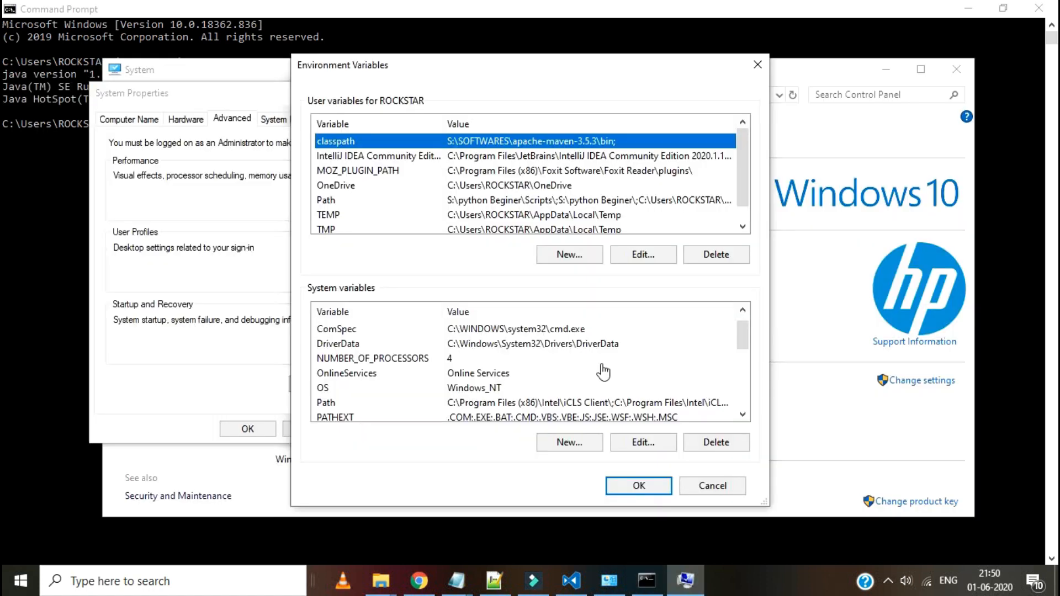
- Move jdk1.8.0_112\bin below jdk-14.0.1\bin in the system Path and confirm
{"action": "left_click", "coordinate": [642, 443]}
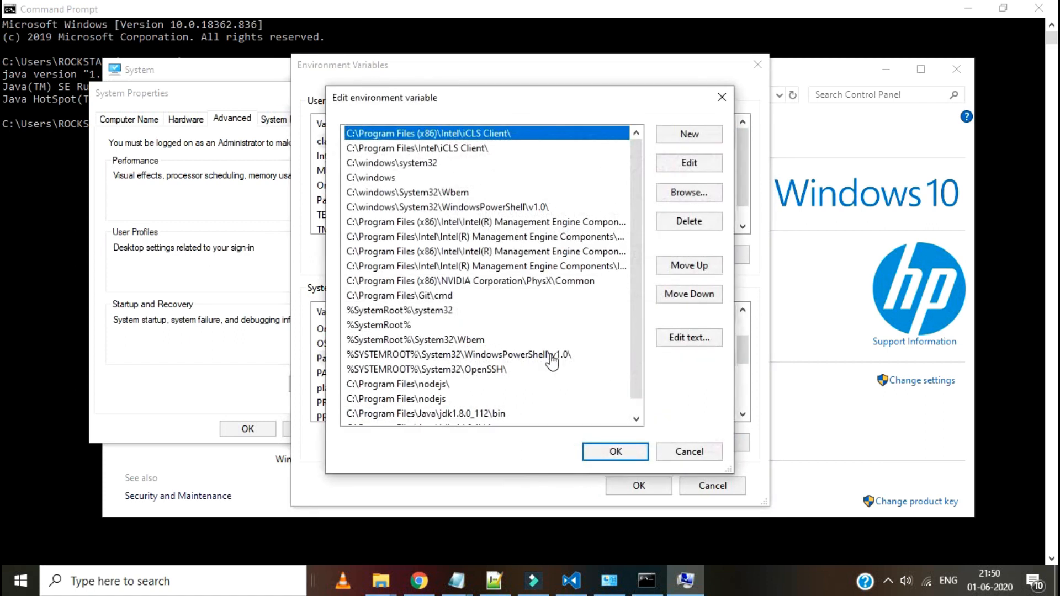
{"action": "scroll", "scroll_direction": "down", "scroll_amount": 3}
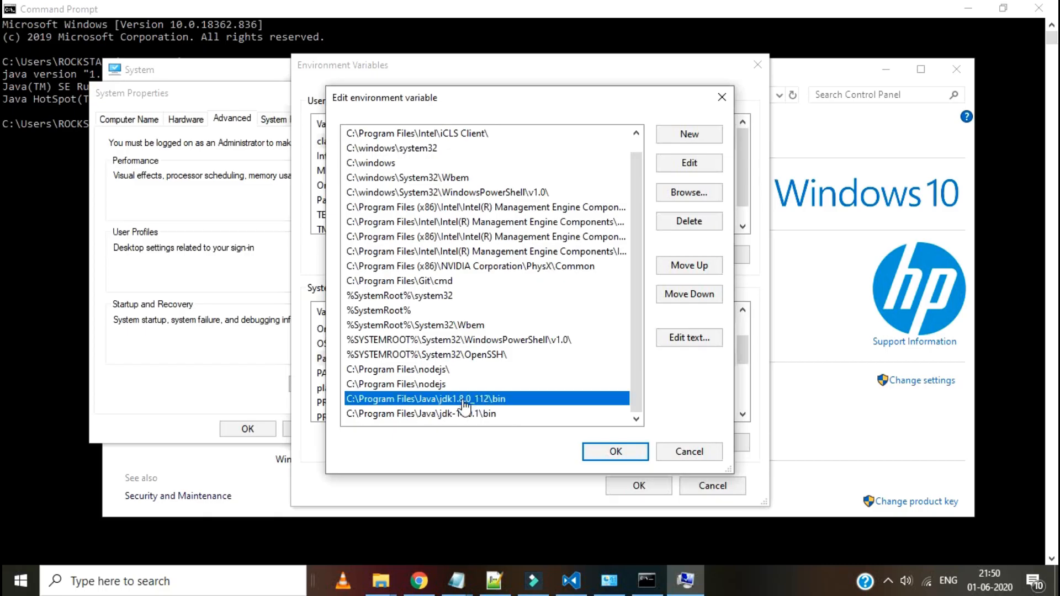
{"action": "left_click", "coordinate": [687, 293]}
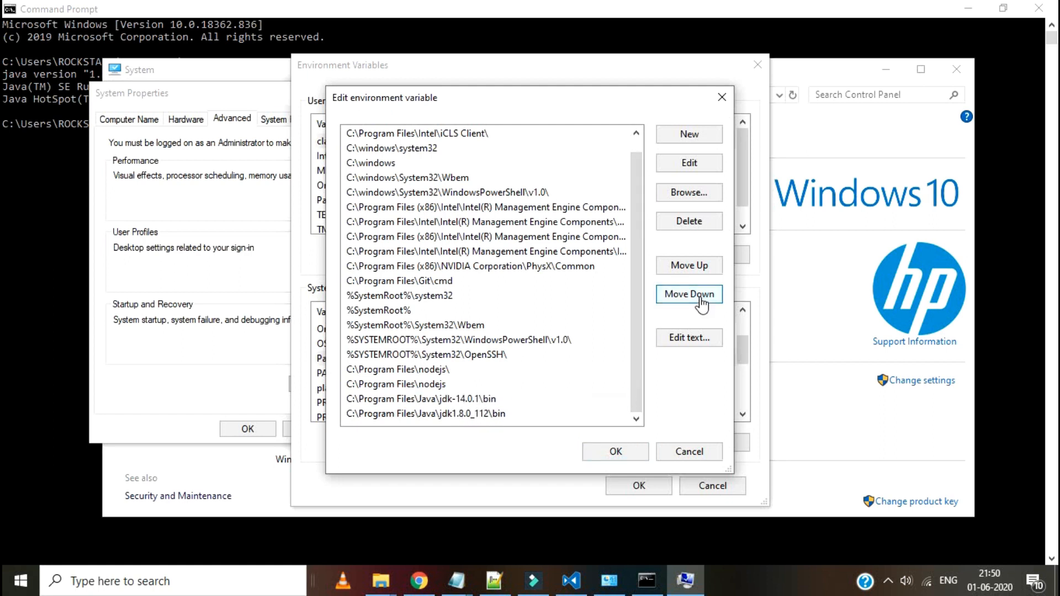
{"action": "mouse_move", "coordinate": [615, 446]}
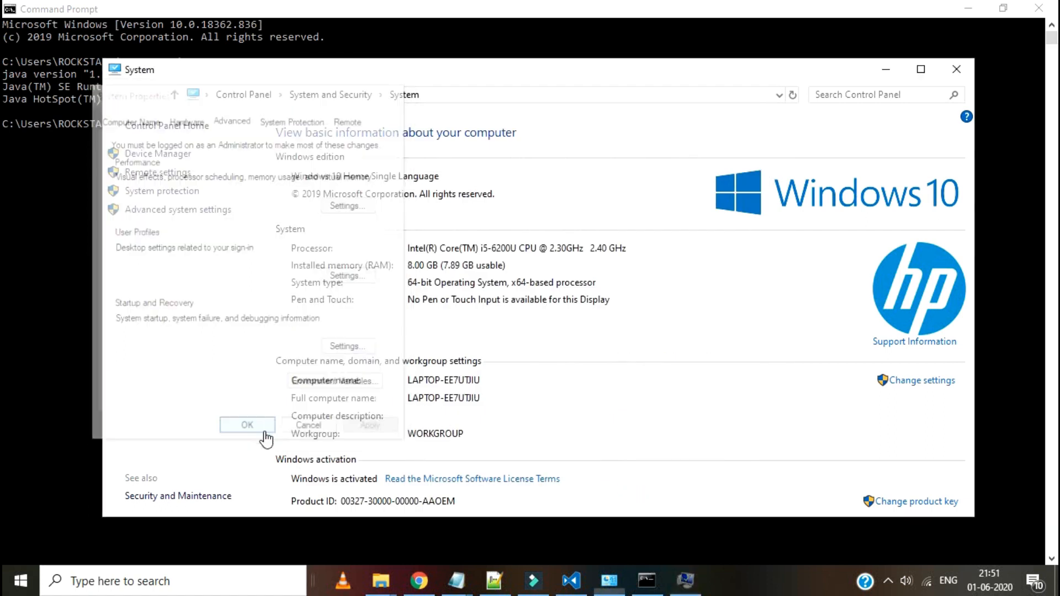
{"action": "left_click", "coordinate": [21, 581]}
{"action": "type", "text": "ja"}
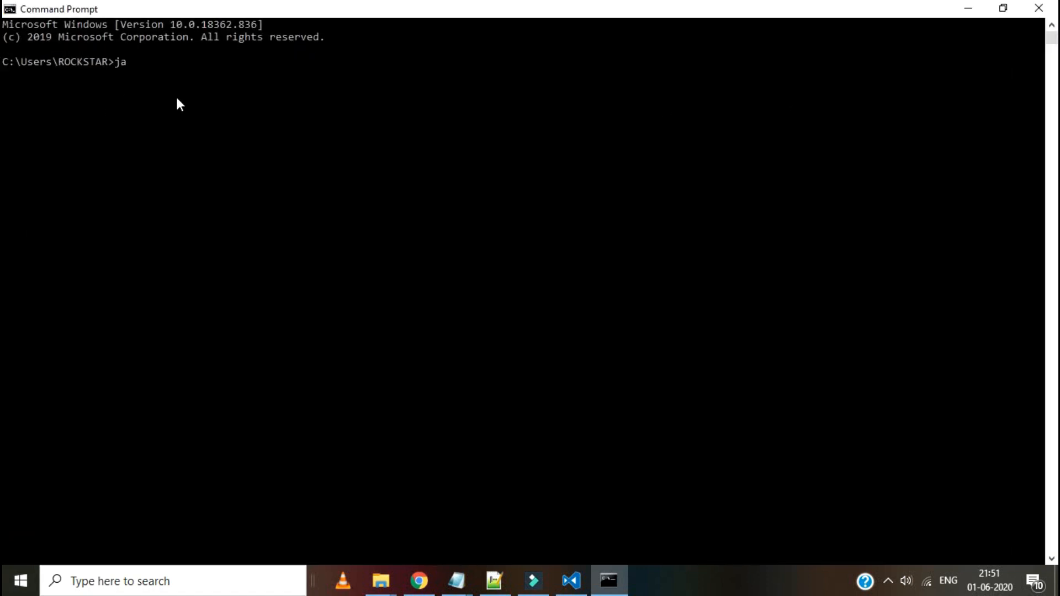
- Run java -version and highlight the line reporting Java 14.0.1
{"action": "type", "text": "va -versio"}
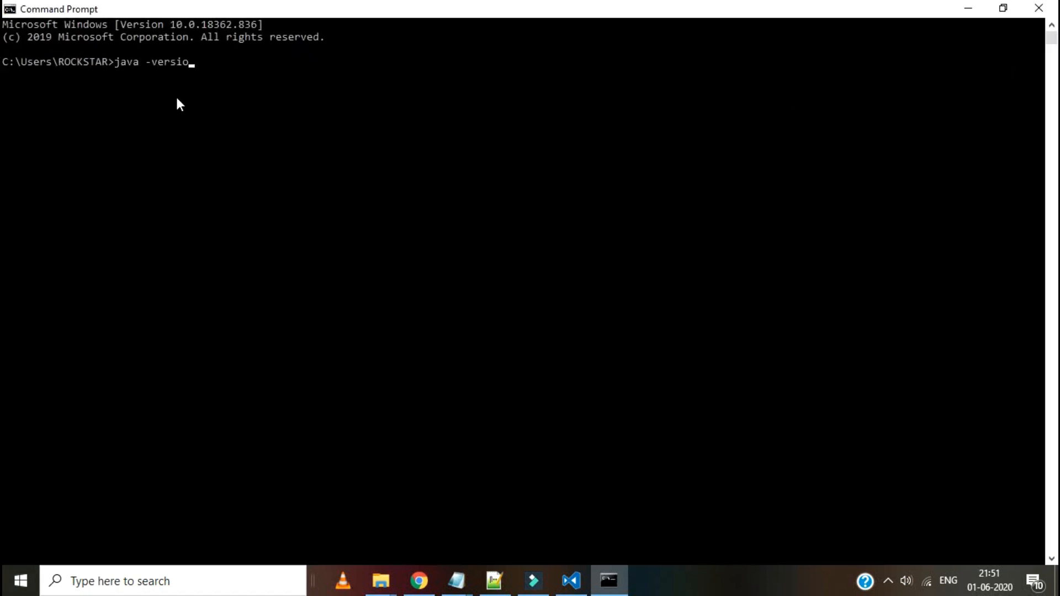
{"action": "key", "text": "Return"}
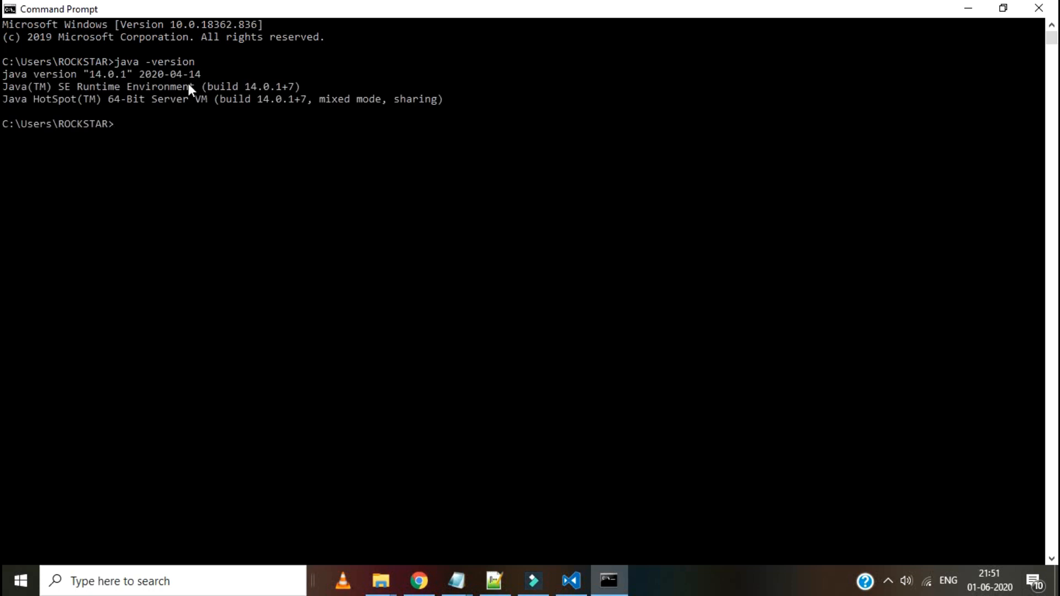
{"action": "left_click_drag", "start_coordinate": [3, 73], "coordinate": [203, 73]}
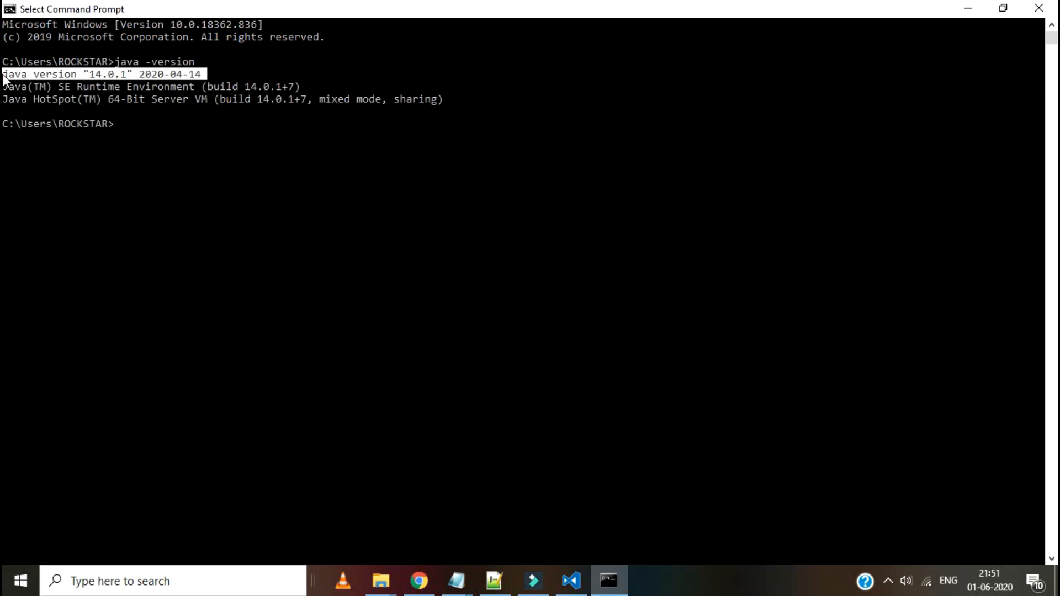
{"action": "mouse_move", "coordinate": [238, 165]}
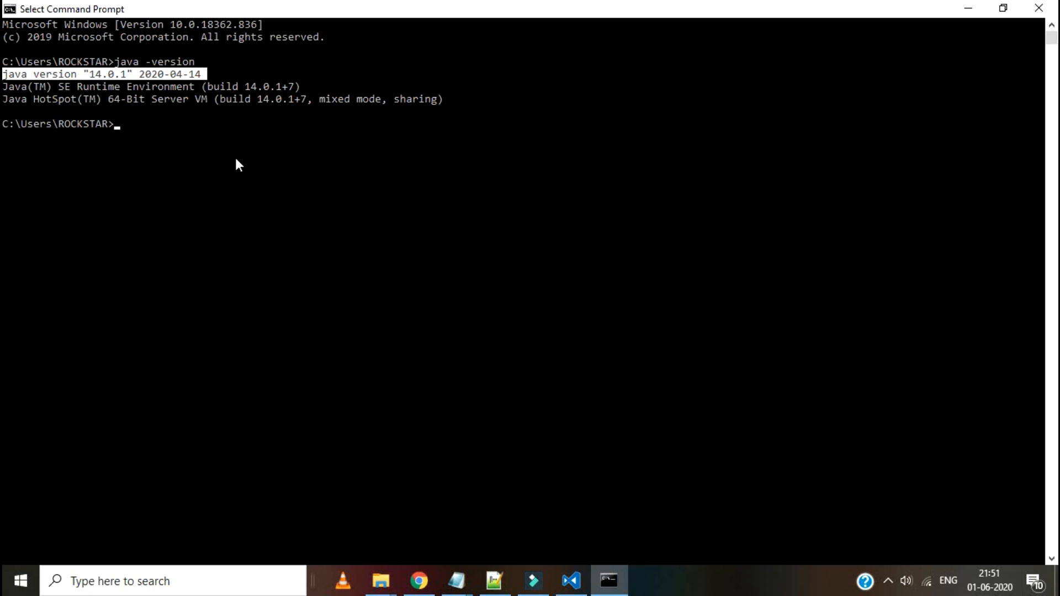
{"action": "mouse_move", "coordinate": [86, 93]}
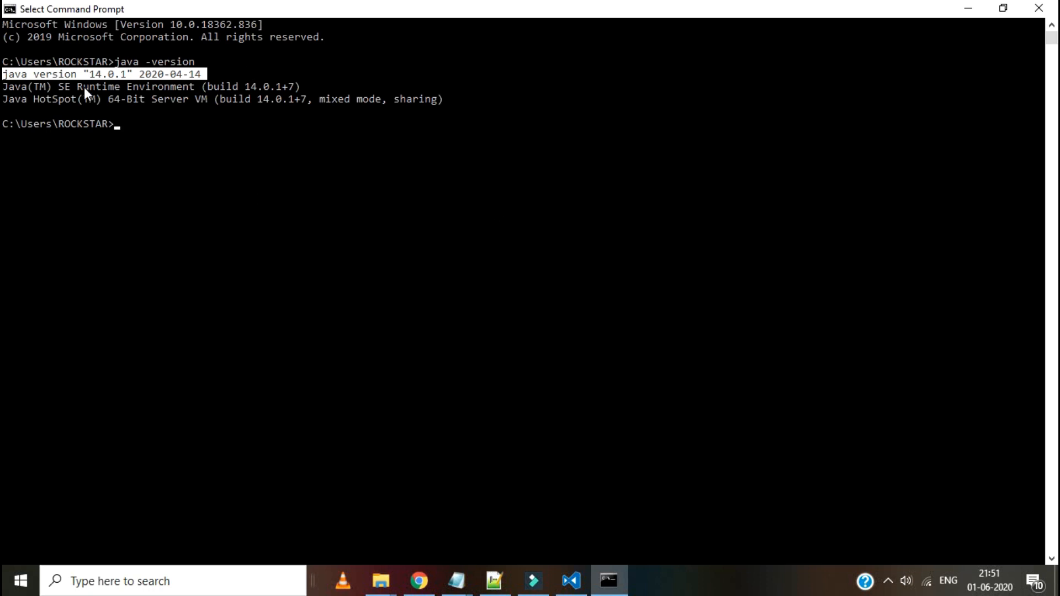
{"action": "mouse_move", "coordinate": [515, 228]}
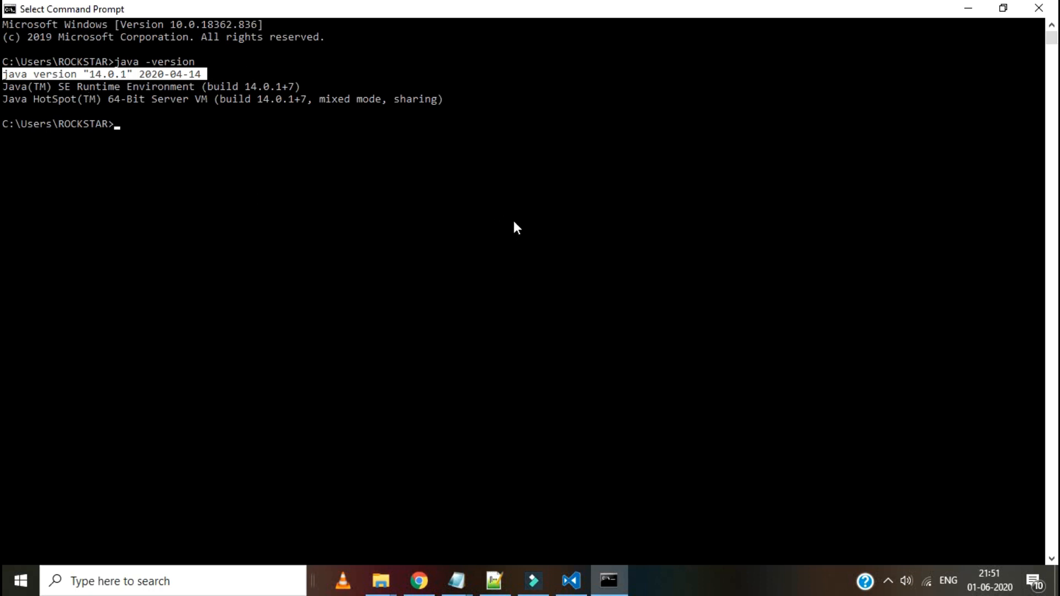
{"action": "mouse_move", "coordinate": [572, 223]}
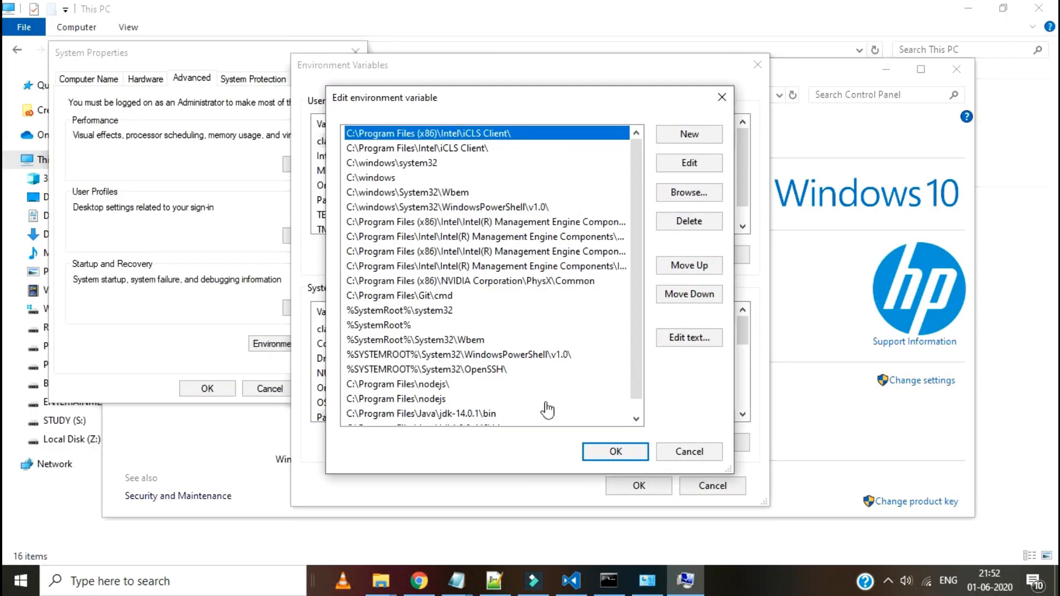
- Select jdk1.8.0_112\bin and move it back above jdk-14.0.1\bin
{"action": "left_click", "coordinate": [422, 399]}
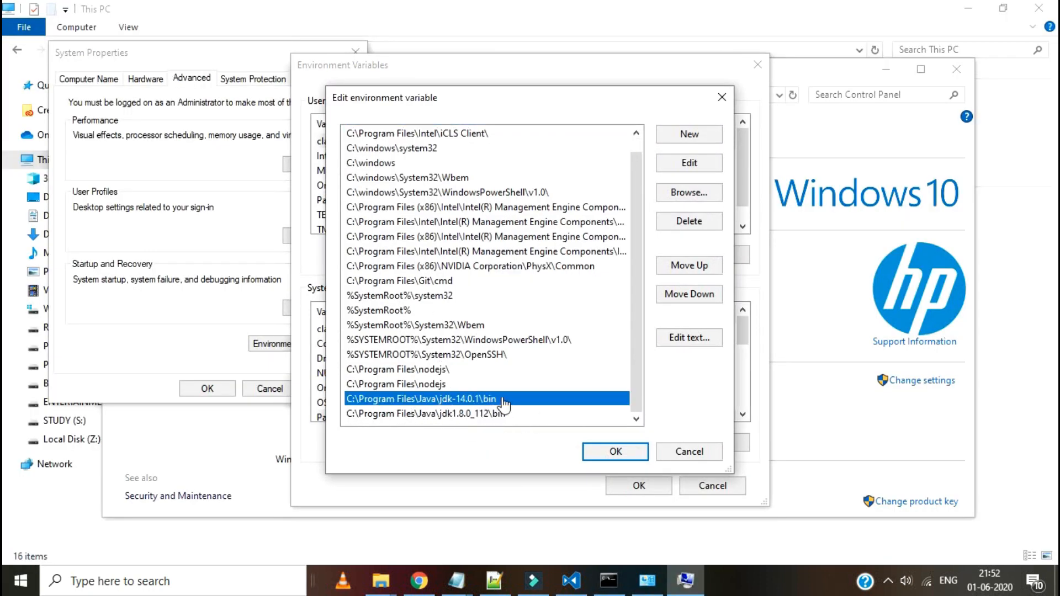
{"action": "left_click", "coordinate": [426, 413]}
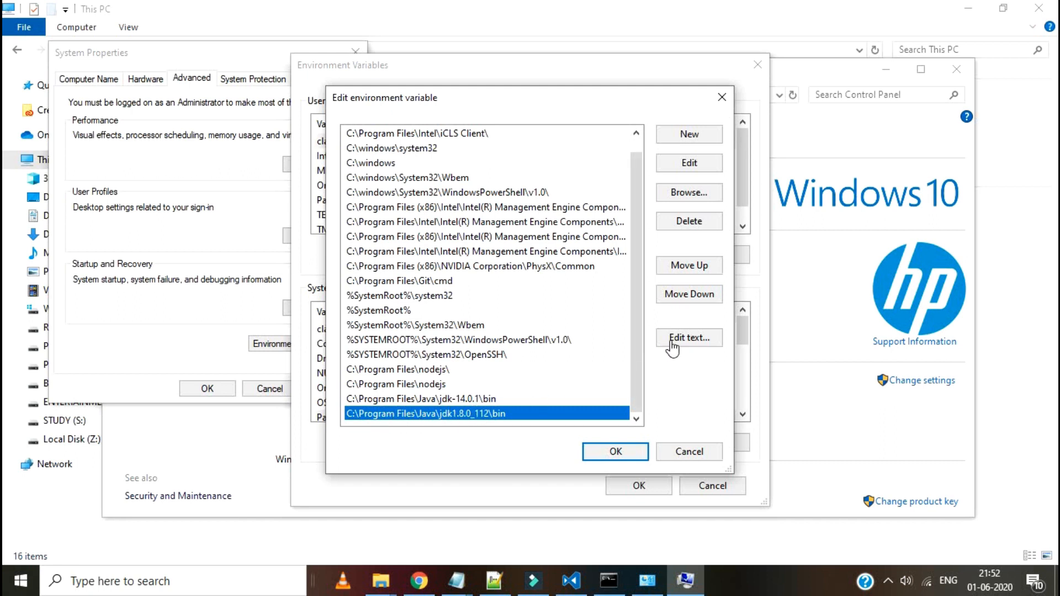
{"action": "left_click", "coordinate": [689, 265]}
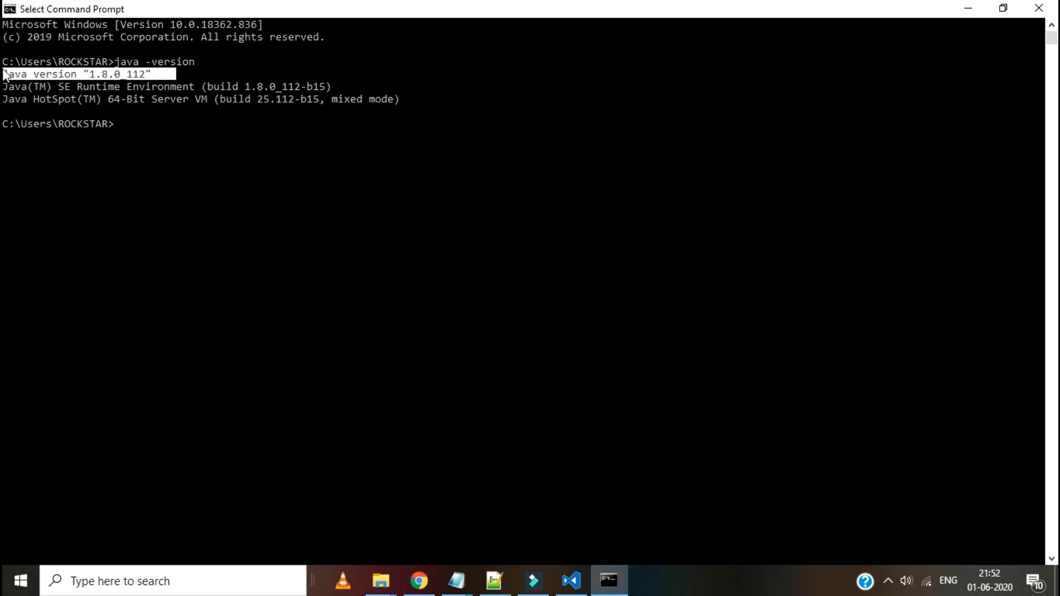
{"action": "mouse_move", "coordinate": [890, 14]}
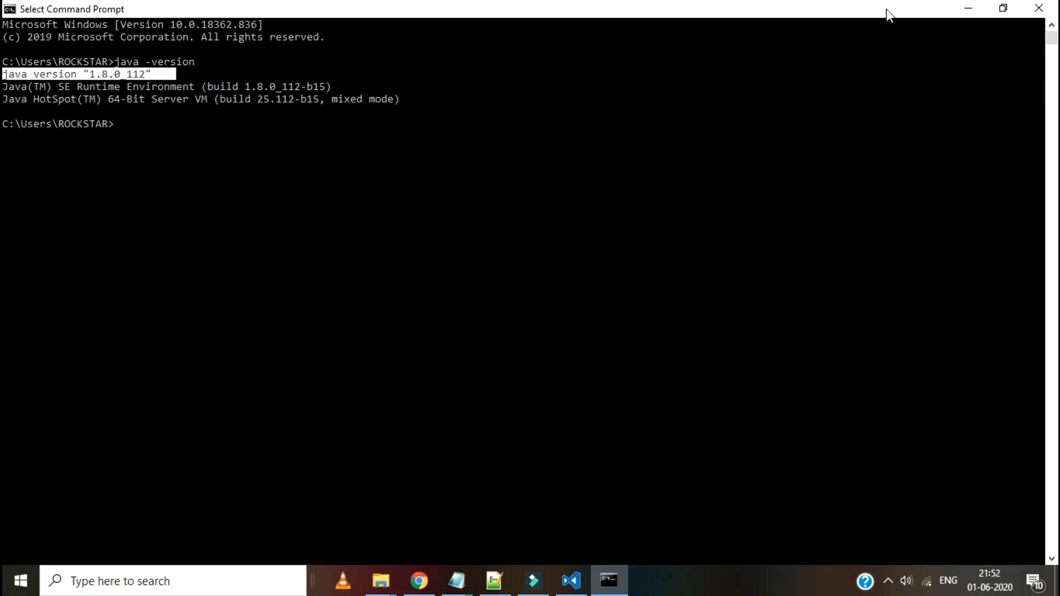